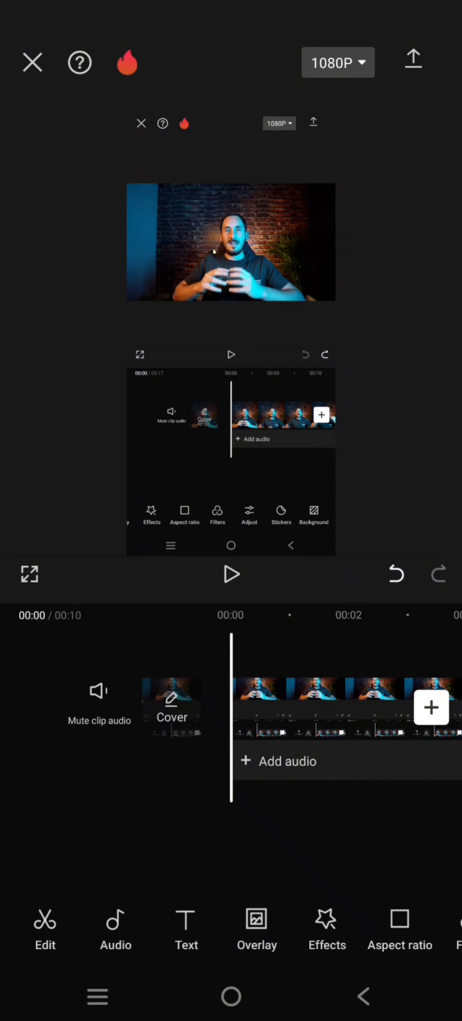
Select the 10.3-second video clip and swipe the toolbar toward Voice changer.
{"action": "left_click", "coordinate": [230, 574]}
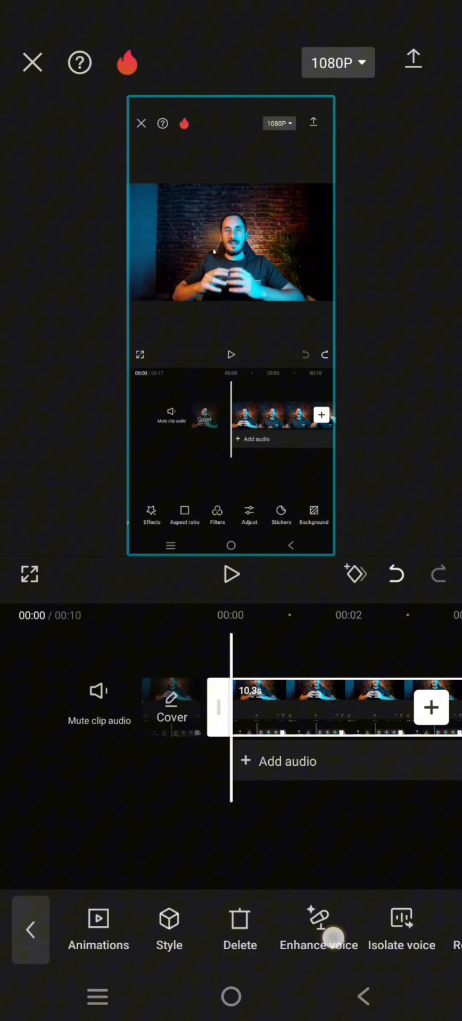
{"action": "scroll", "scroll_direction": "left", "scroll_amount": 3}
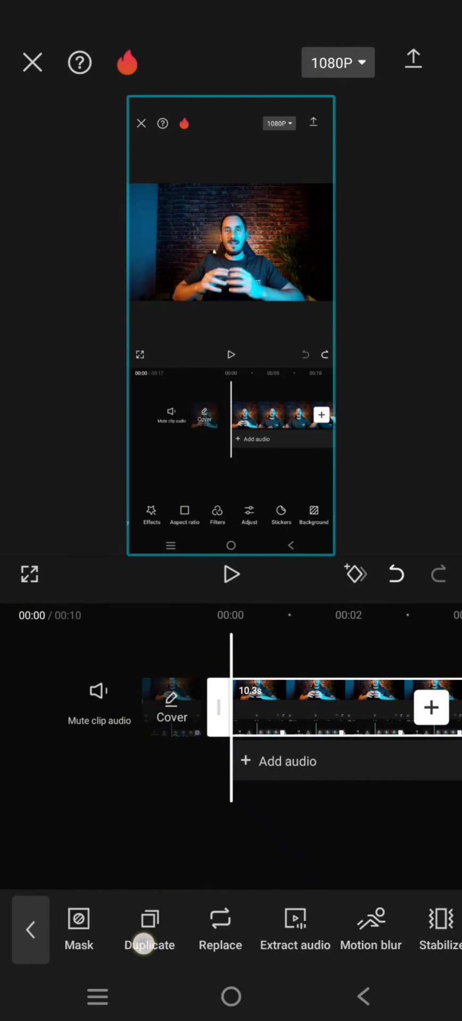
{"action": "scroll", "scroll_direction": "left", "scroll_amount": 3}
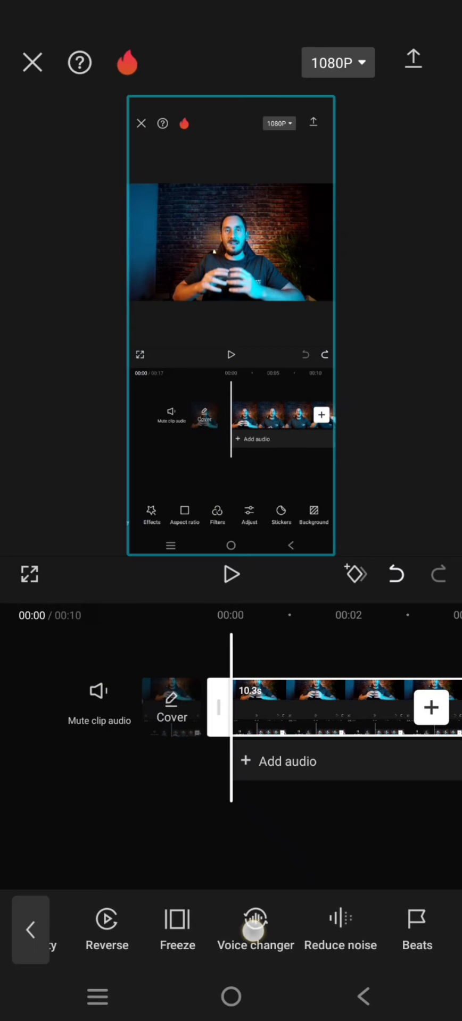
Bring up Voice changer's Speech to song styles for the clip, Original still chosen.
{"action": "left_click", "coordinate": [255, 925]}
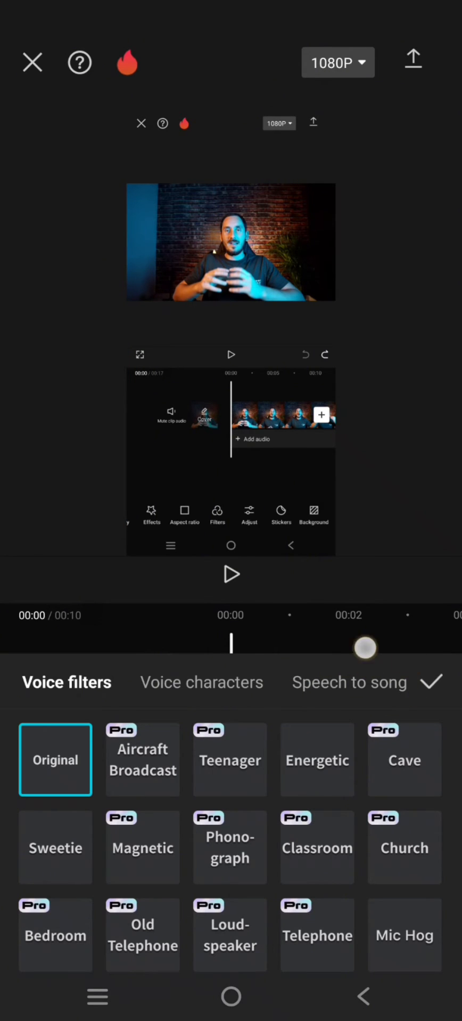
{"action": "left_click", "coordinate": [348, 682]}
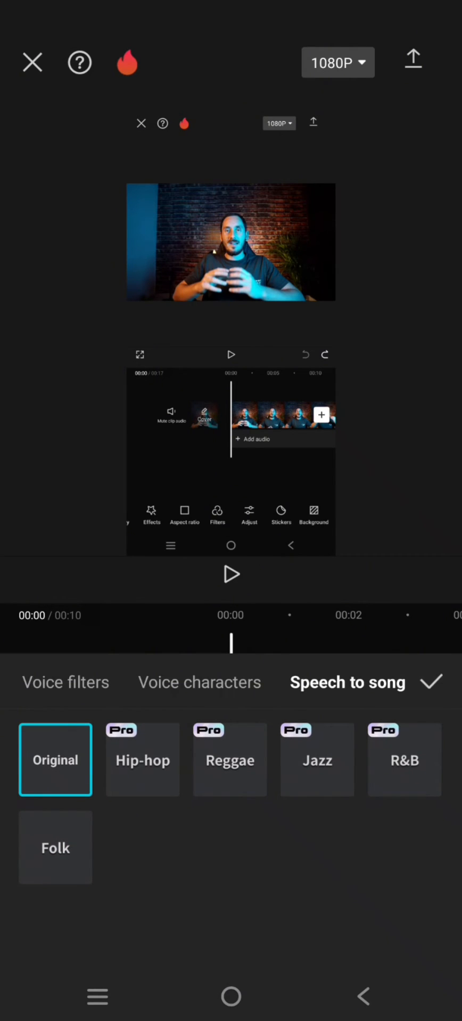
Apply the Hip-hop speech-to-song style and preview the clip with it.
{"action": "left_click", "coordinate": [141, 759]}
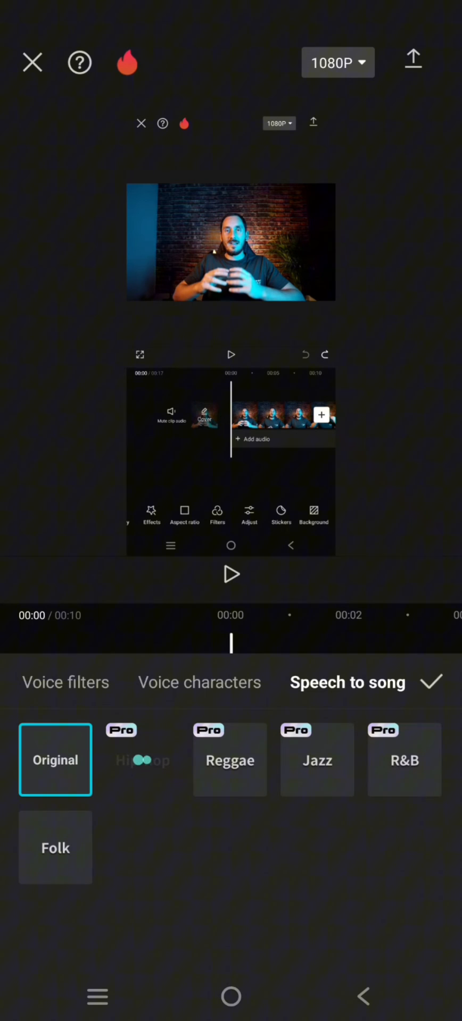
{"action": "left_click", "coordinate": [141, 759]}
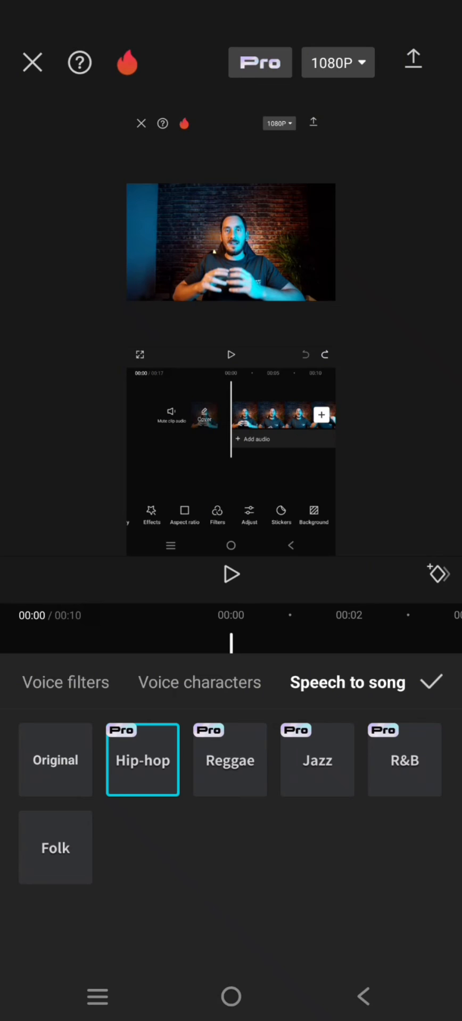
{"action": "left_click", "coordinate": [231, 573]}
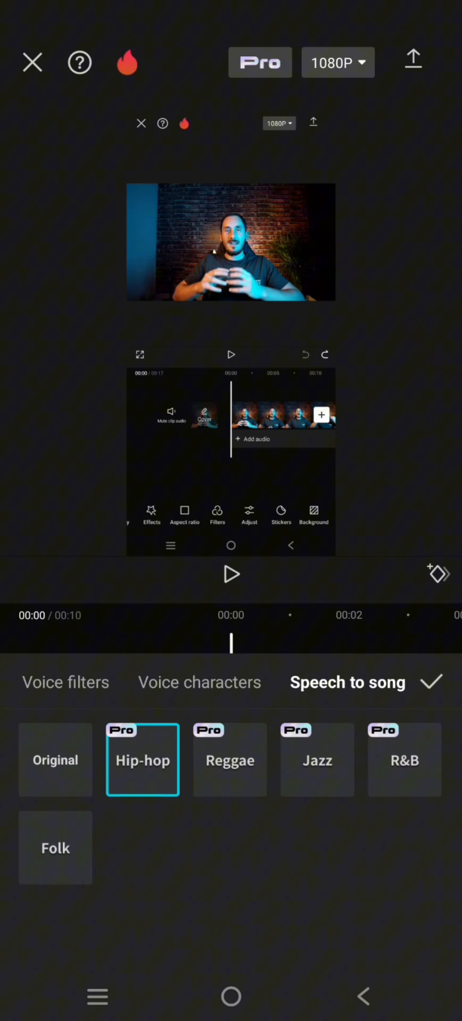
Switch the voice to the free Folk style and play the clip back.
{"action": "left_click", "coordinate": [55, 848]}
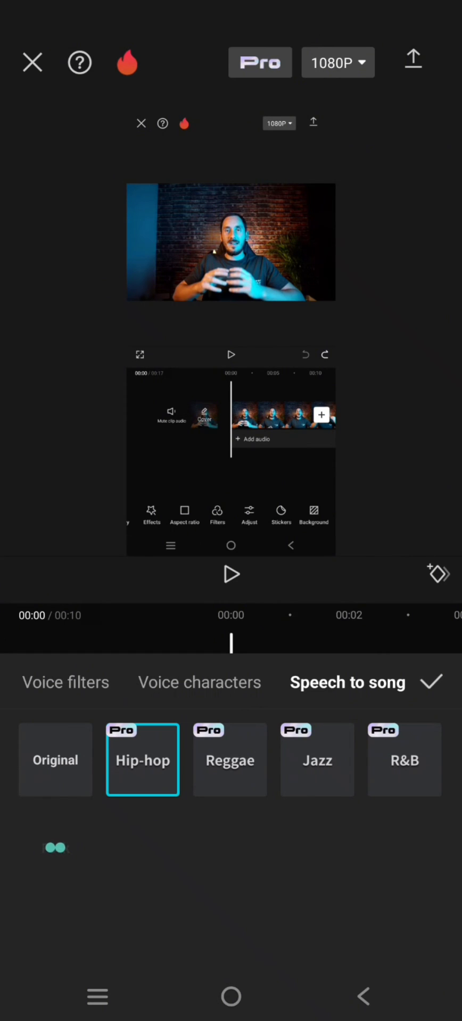
{"action": "left_click", "coordinate": [56, 848]}
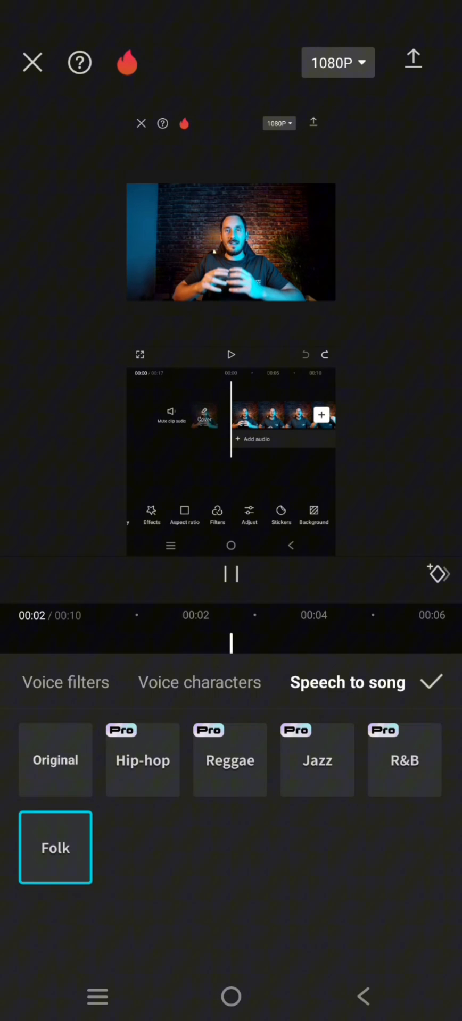